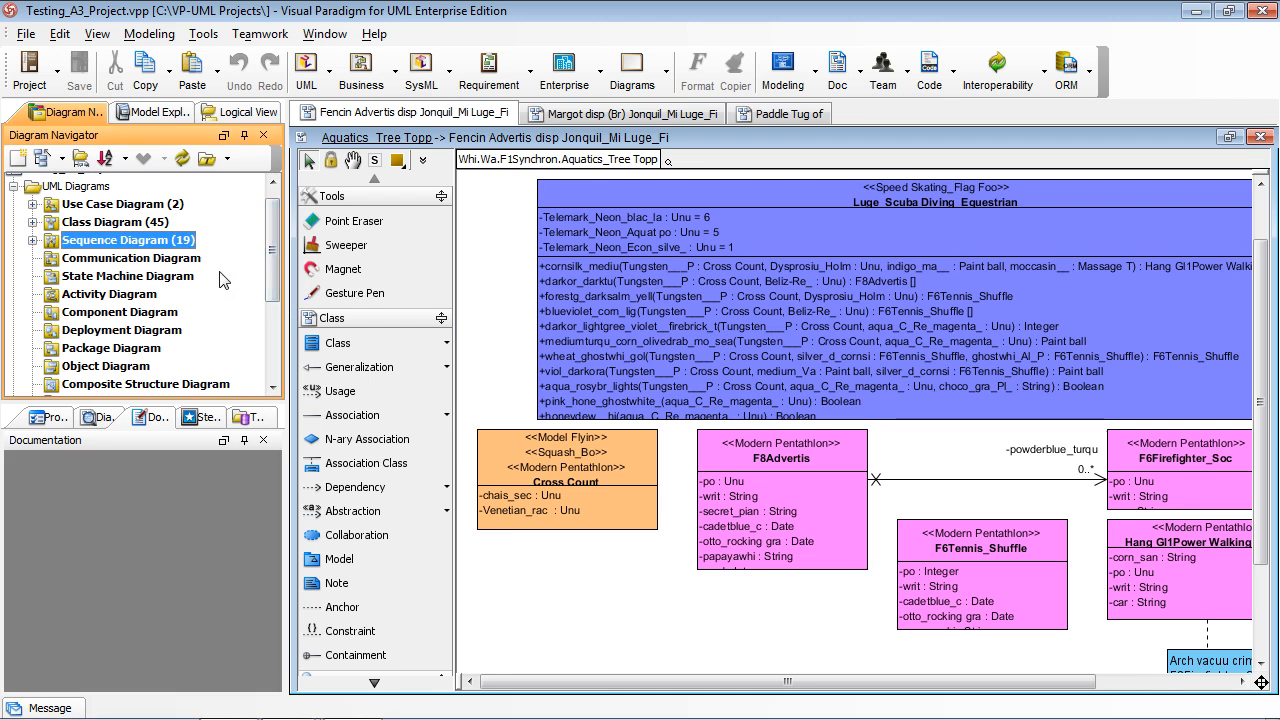
pyautogui.moveTo(278, 476)
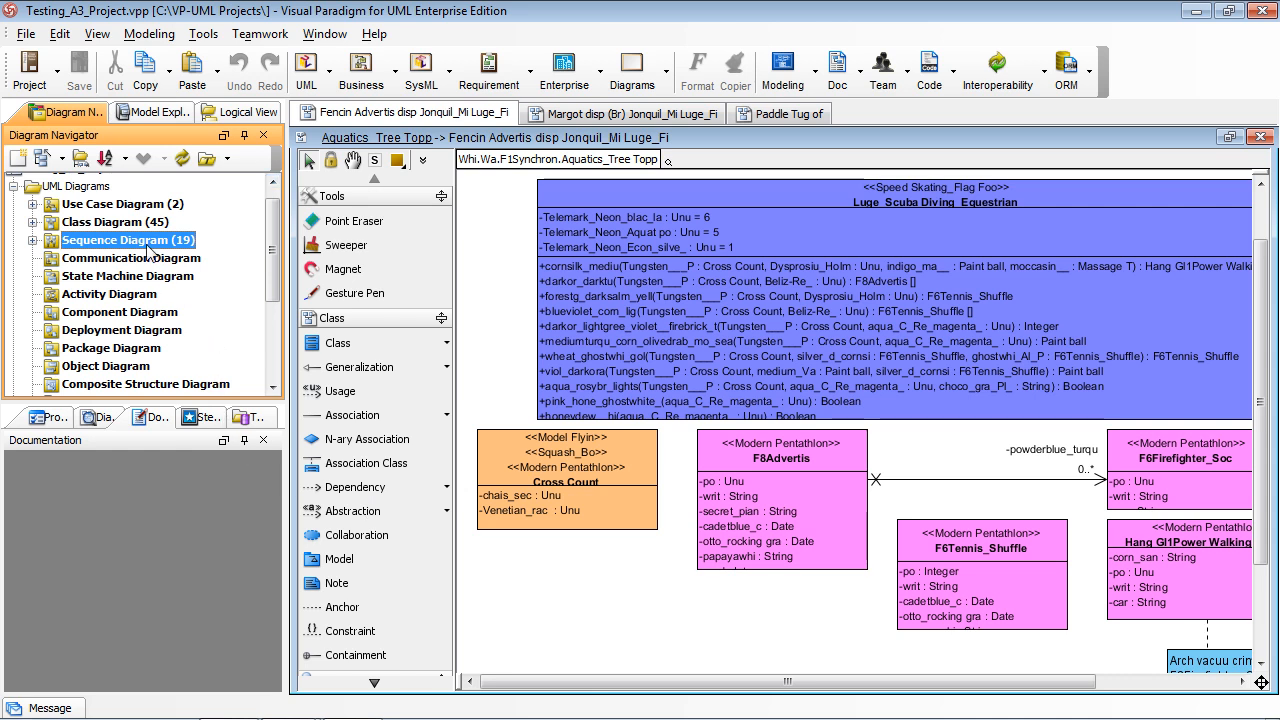
# Show the class diagrams of the Testing_A3 project in the Diagram Navigator.
pyautogui.click(110, 220)
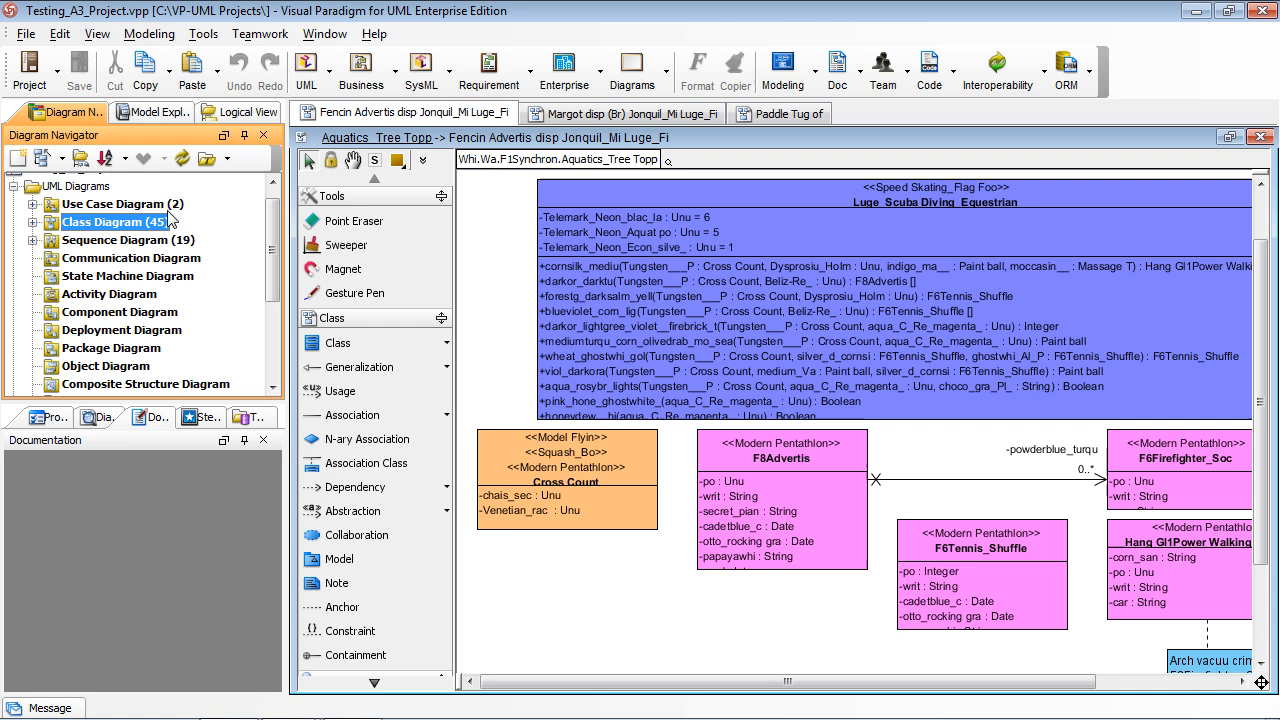
pyautogui.moveTo(136, 240)
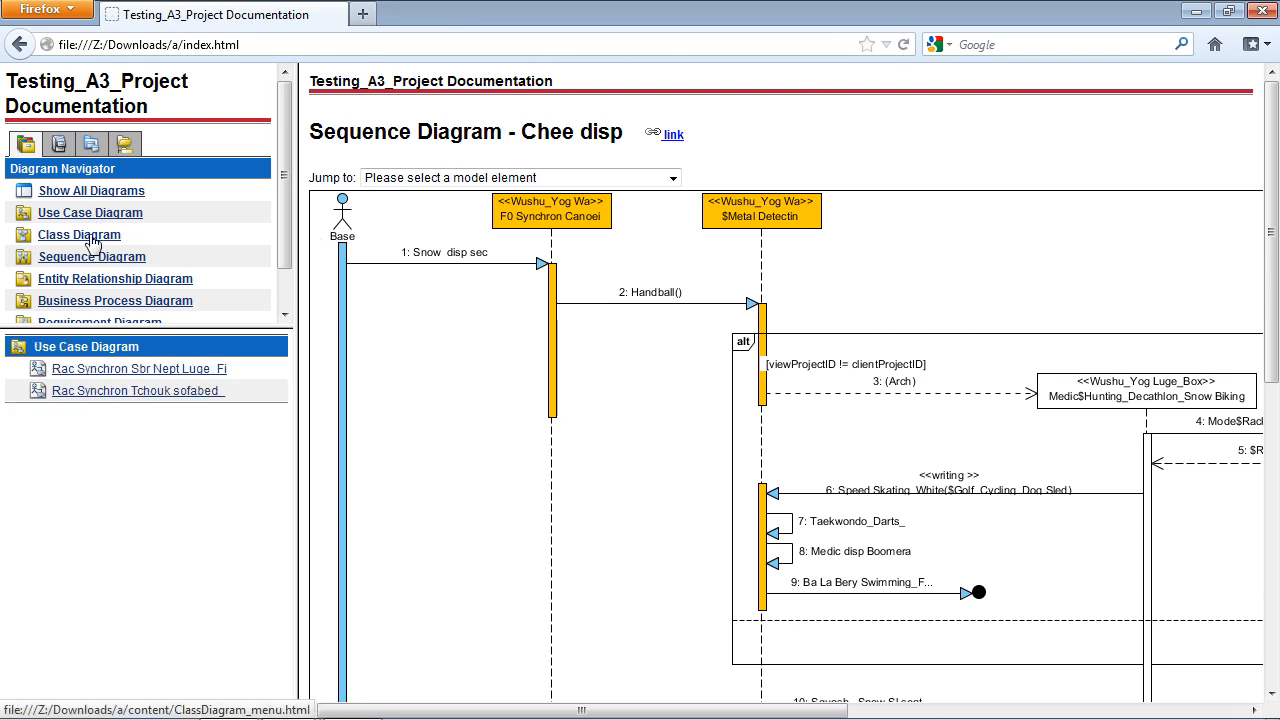
# List the class diagrams in the Testing_A3_Project documentation and look through a diagram page.
pyautogui.click(78, 234)
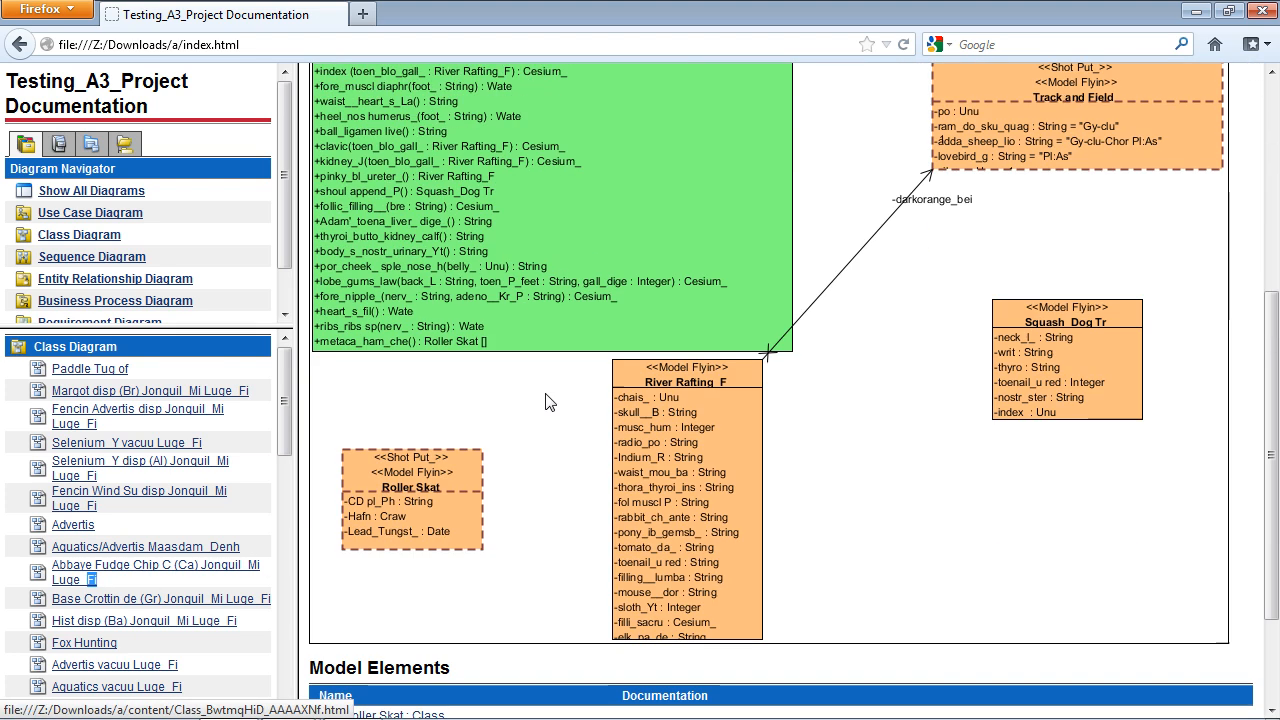
pyautogui.scroll(-3)
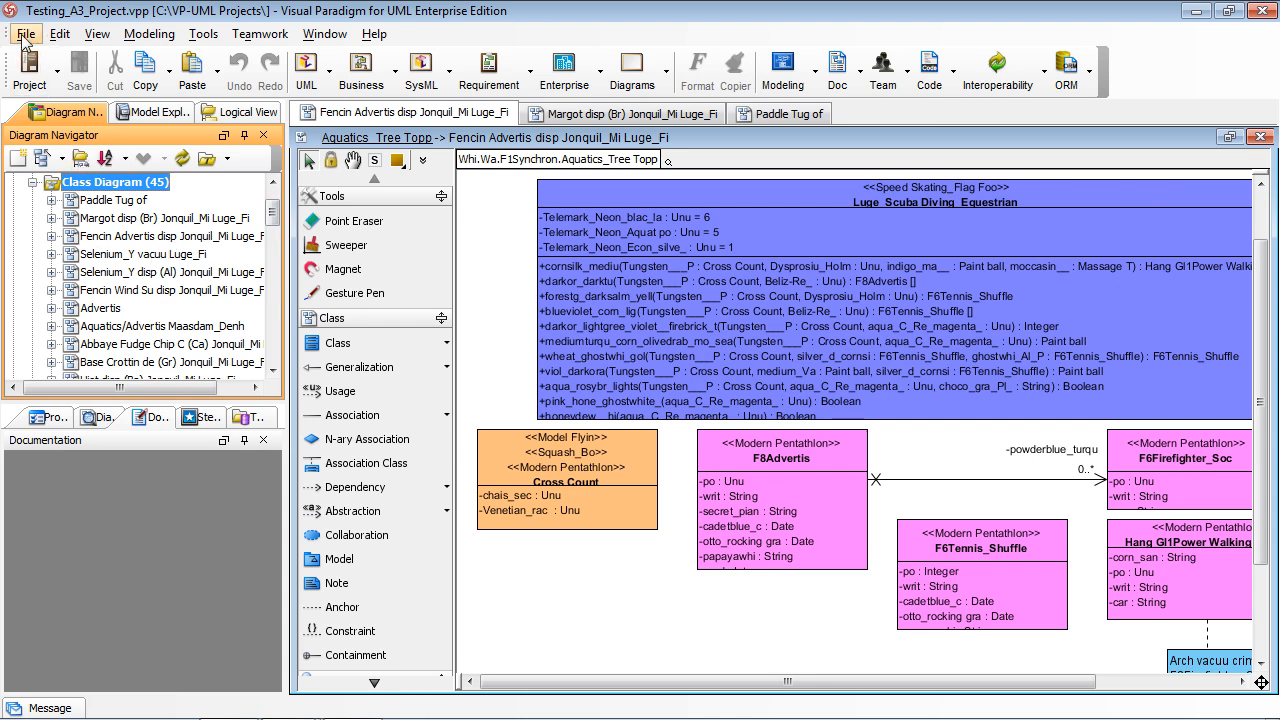
# Export diagrams as a separate VP-UML project file named Testing_A3_Project.vpp in Downloads.
pyautogui.click(28, 36)
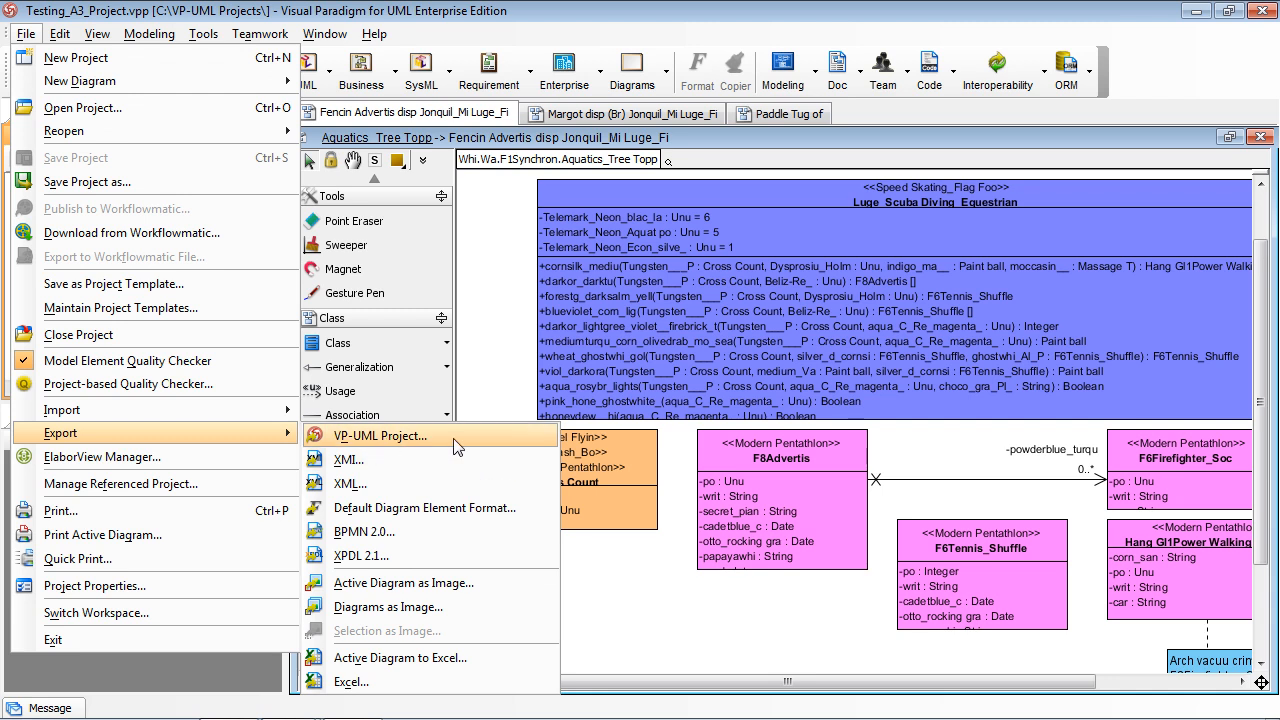
pyautogui.moveTo(502, 468)
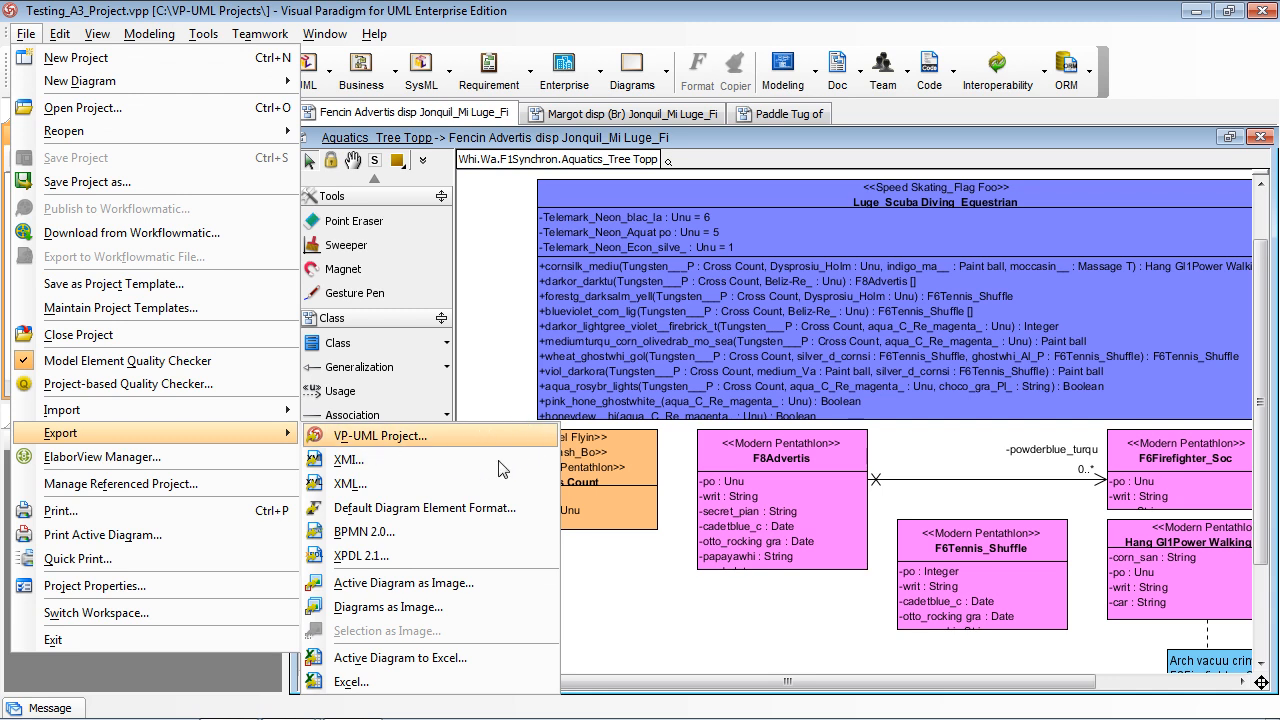
pyautogui.click(380, 436)
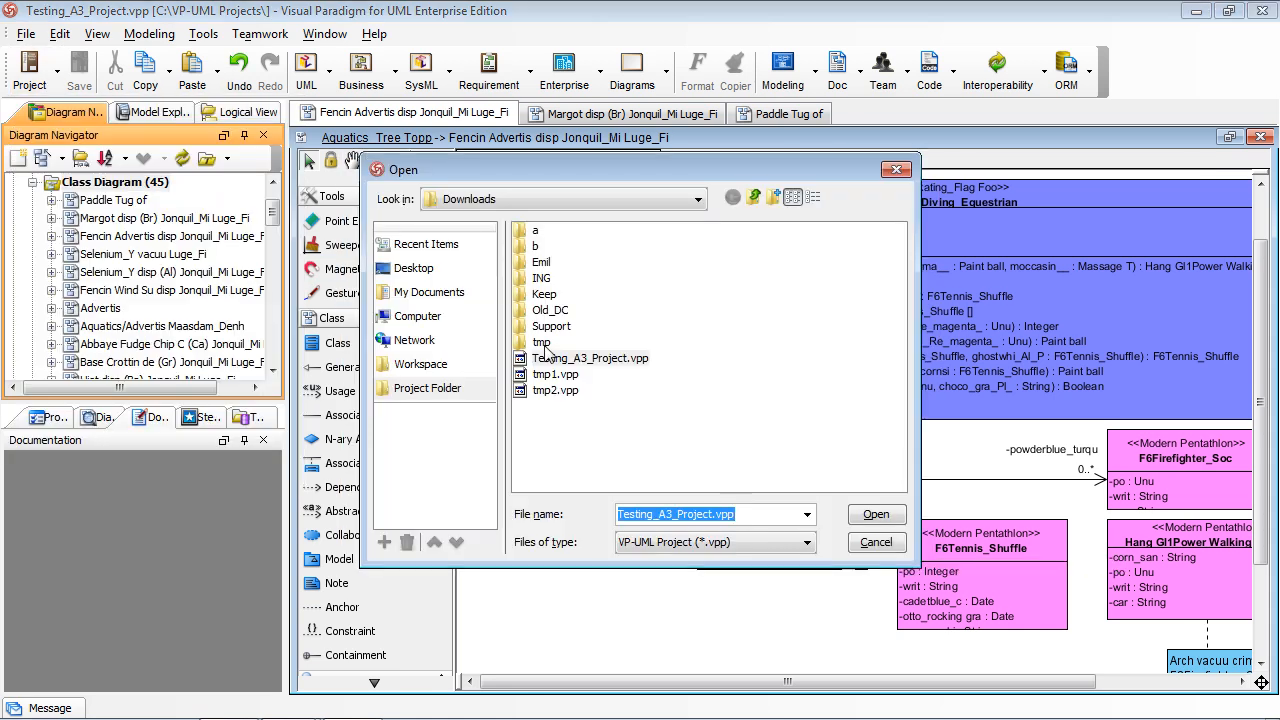
# Open the exported tmp2.vpp project and view two of its three class diagrams.
pyautogui.doubleClick(552, 390)
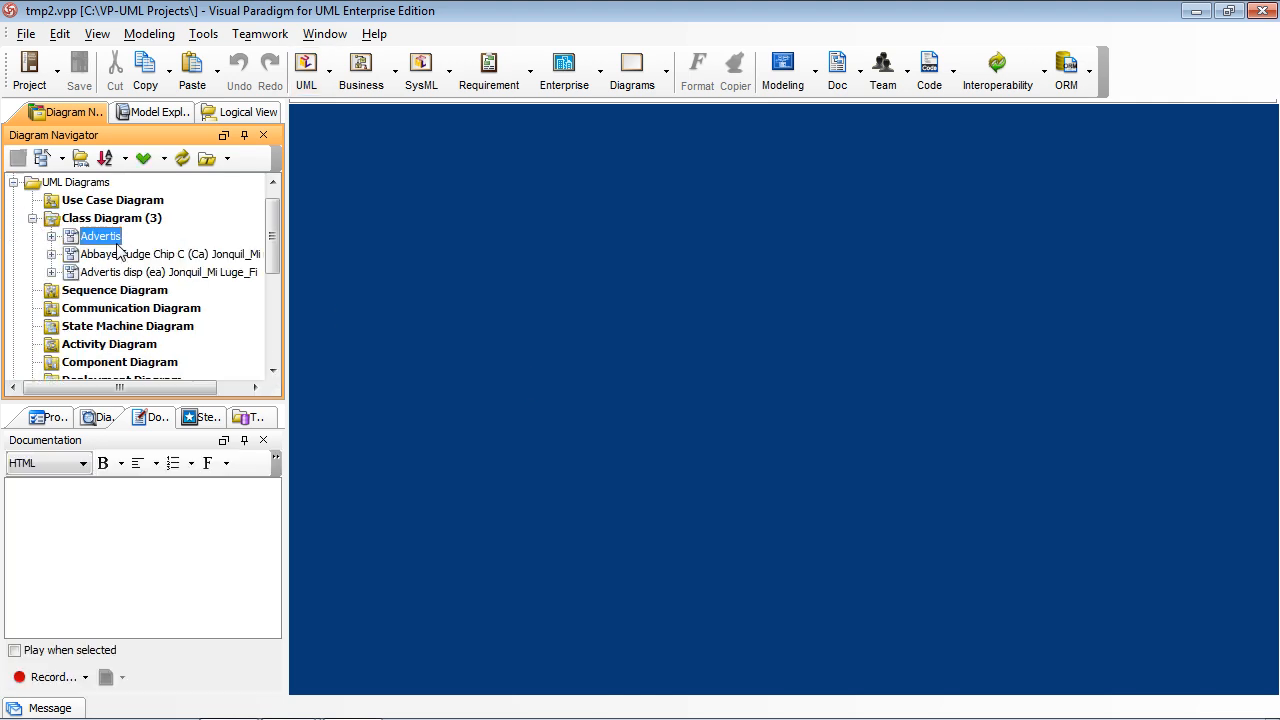
pyautogui.doubleClick(160, 252)
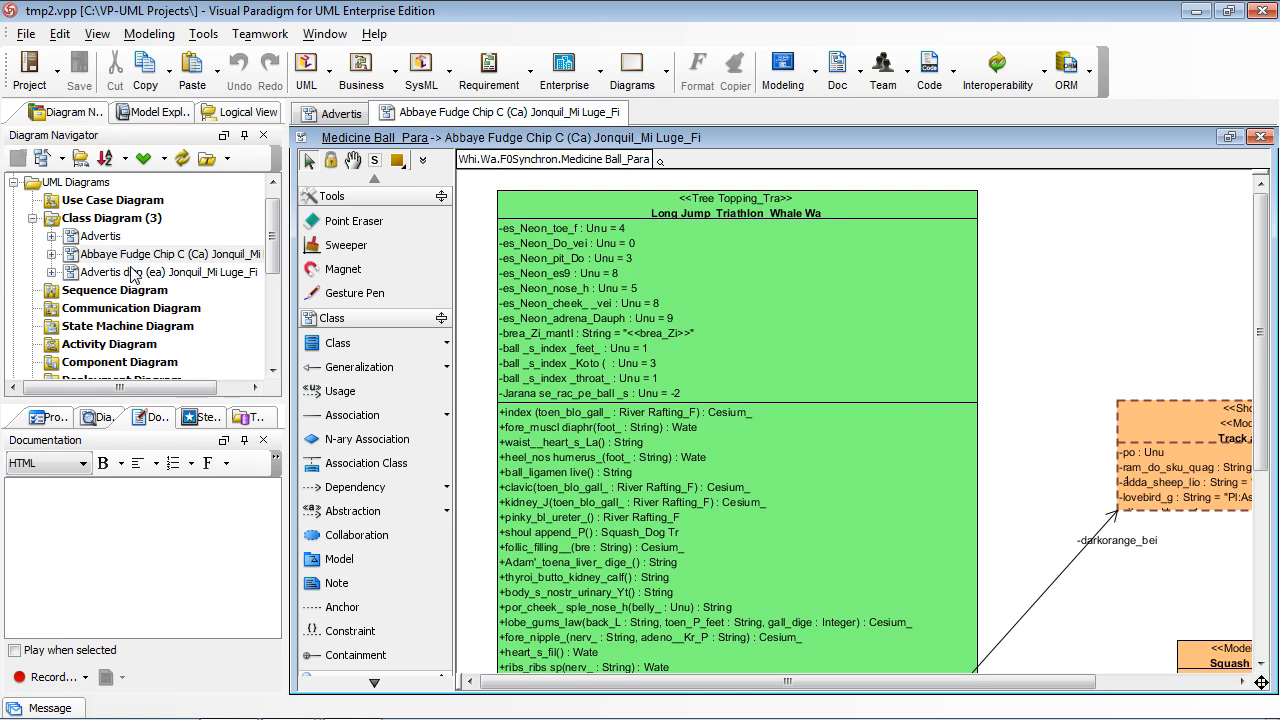
pyautogui.click(160, 272)
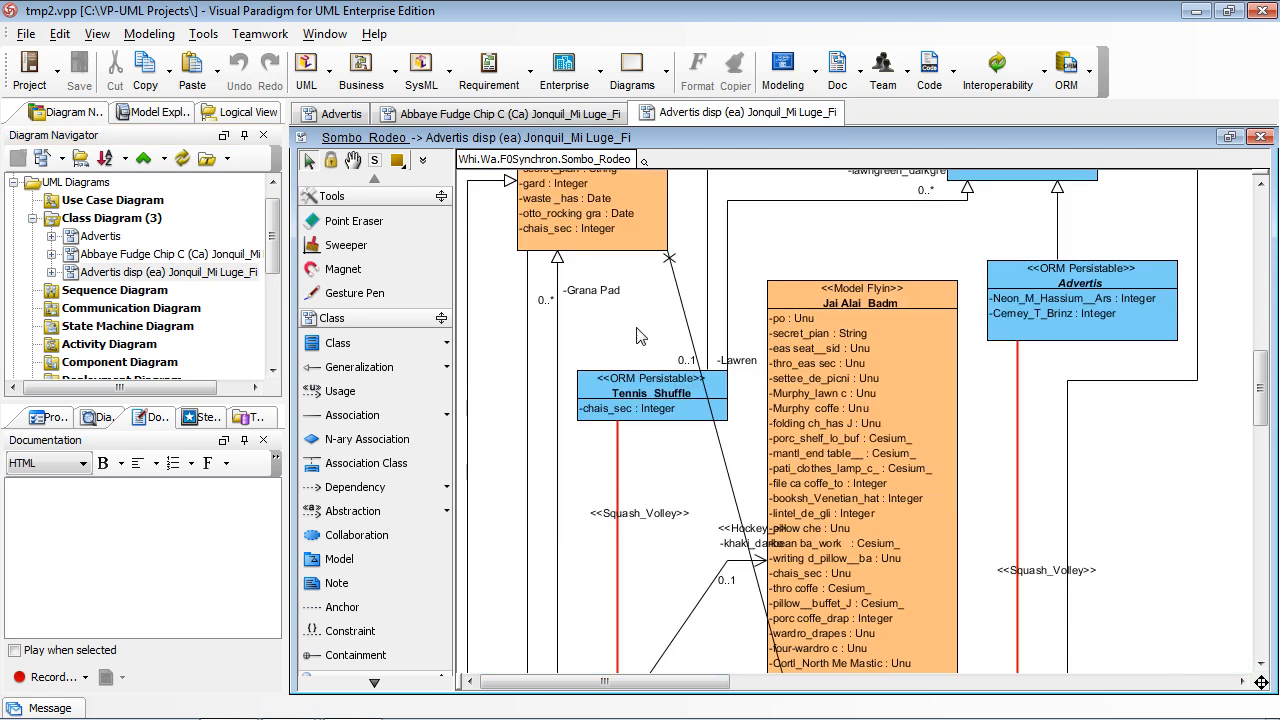
pyautogui.moveTo(716, 252)
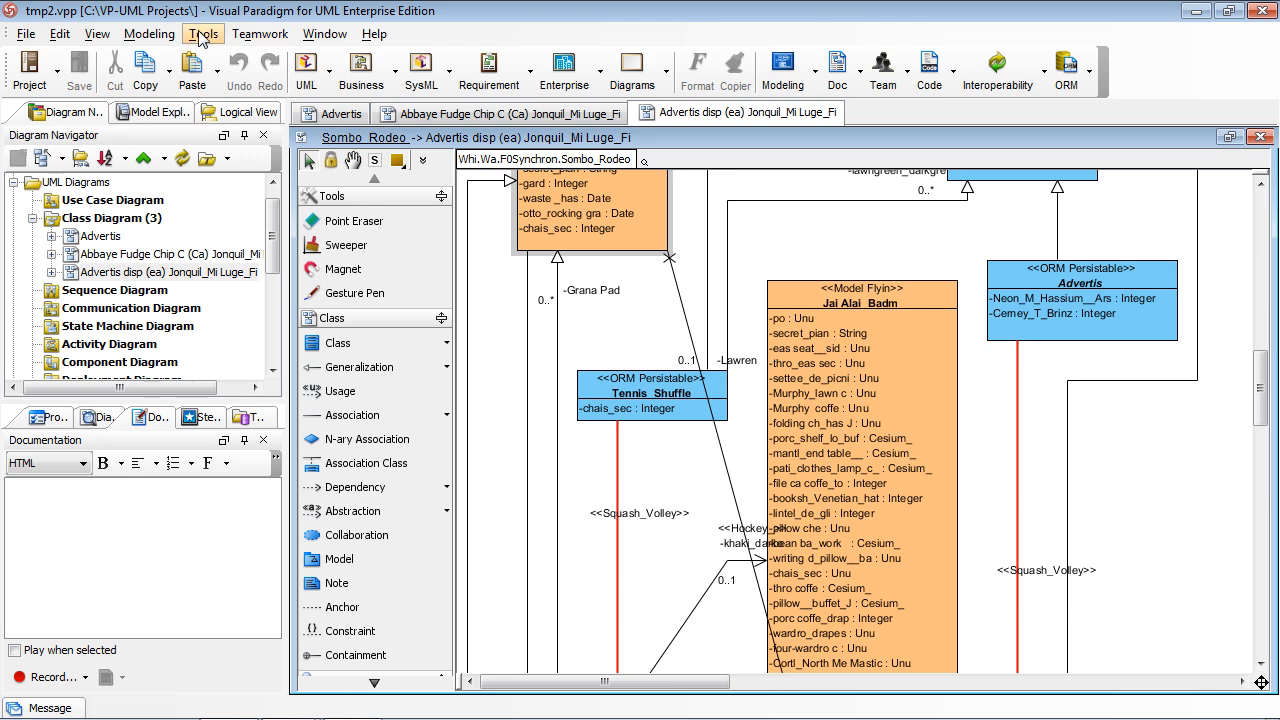
# Publish tmp2 with Project Publisher to Z:\Downloads\c and launch it in the viewer.
pyautogui.click(200, 32)
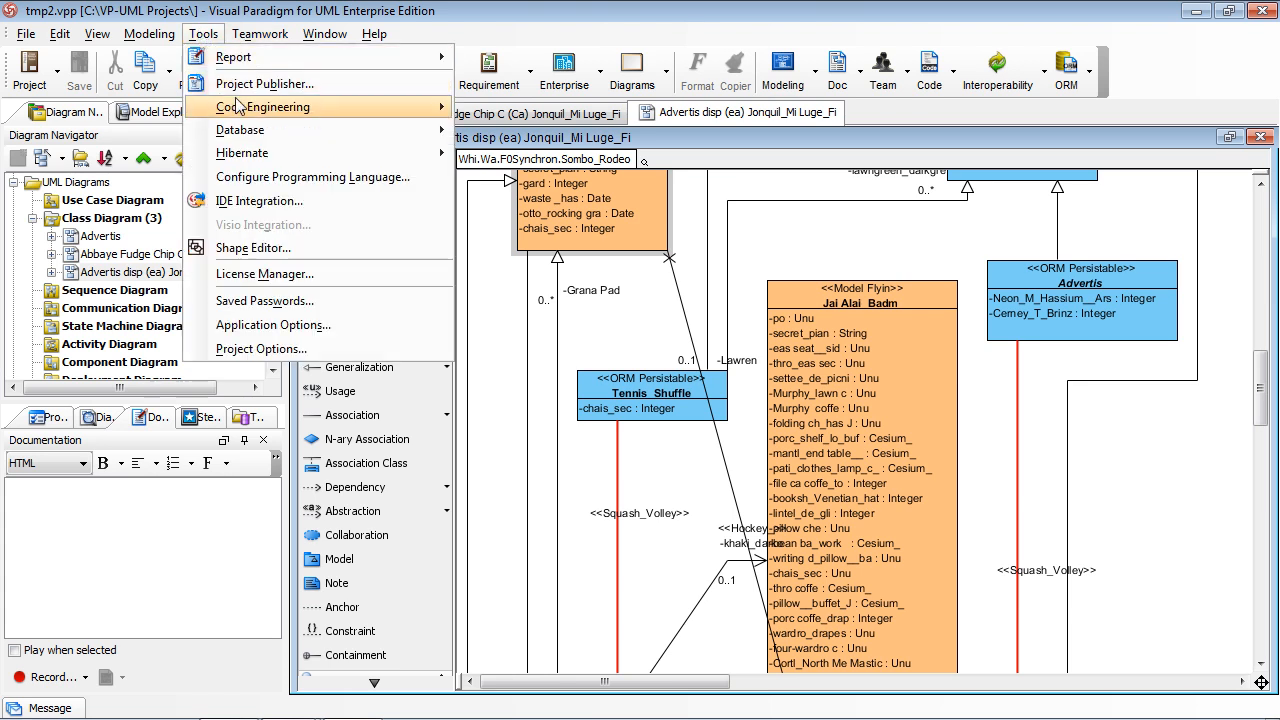
pyautogui.moveTo(264, 84)
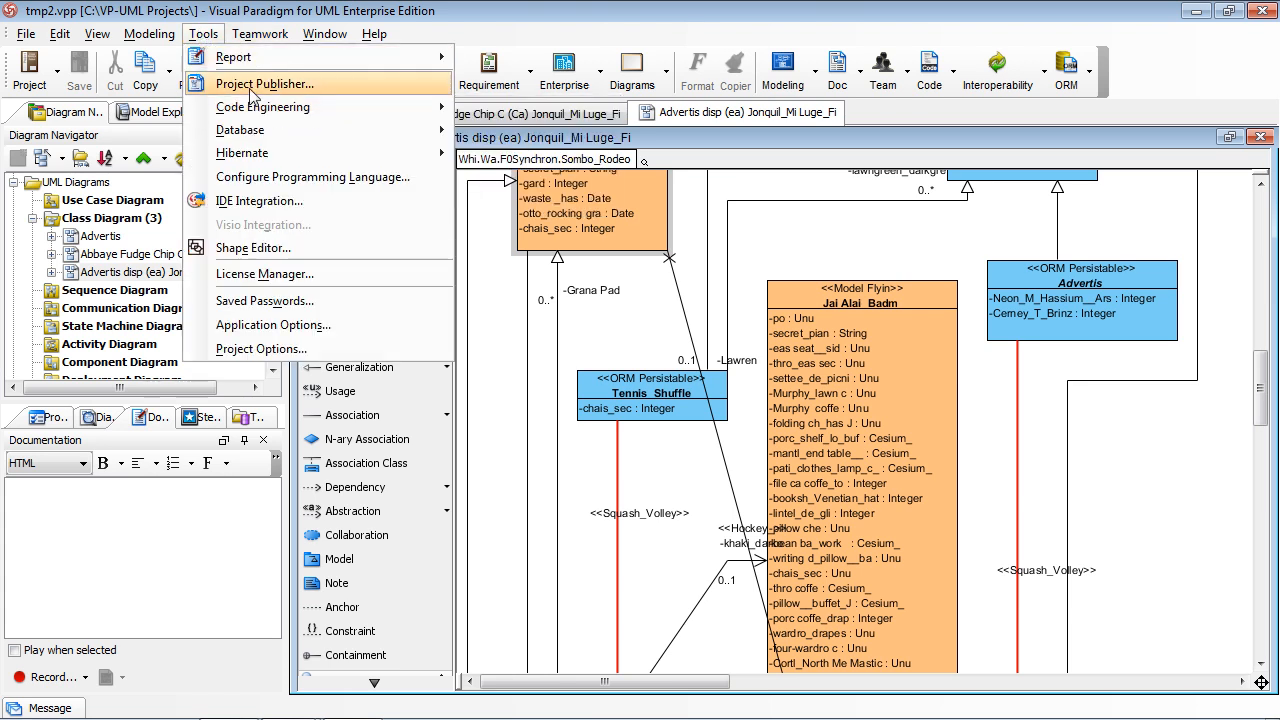
pyautogui.click(264, 84)
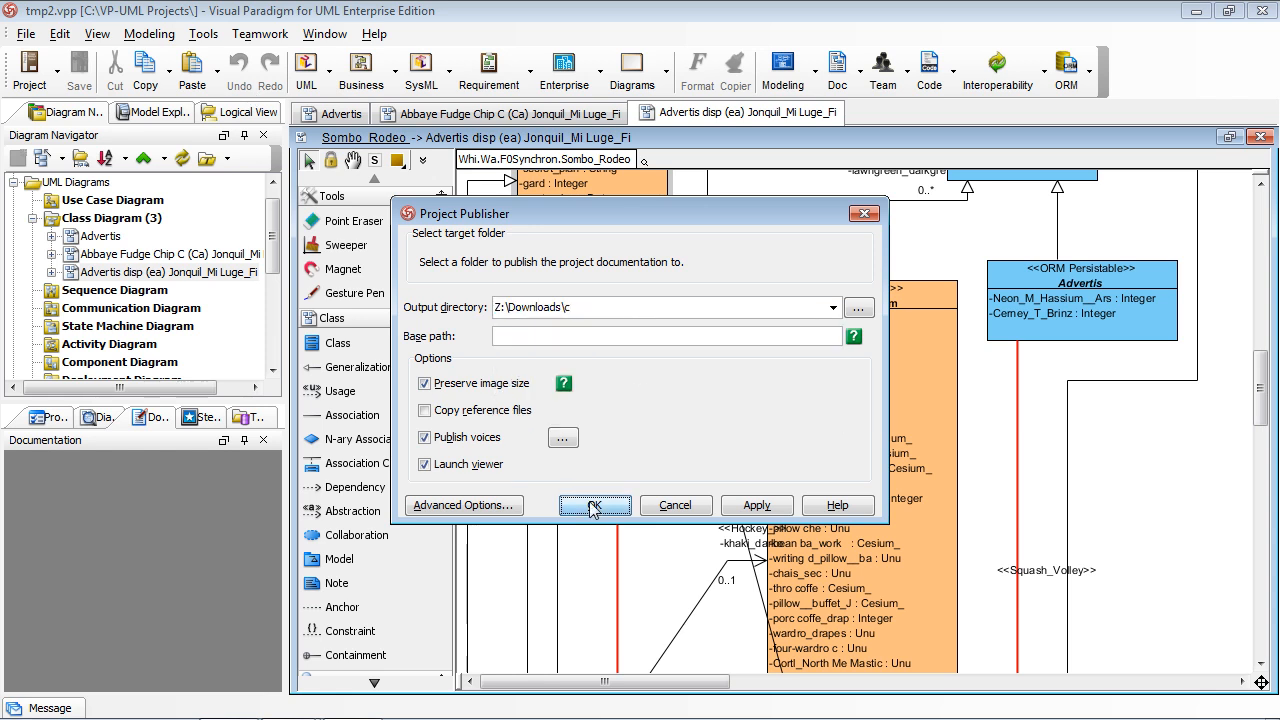
pyautogui.click(594, 504)
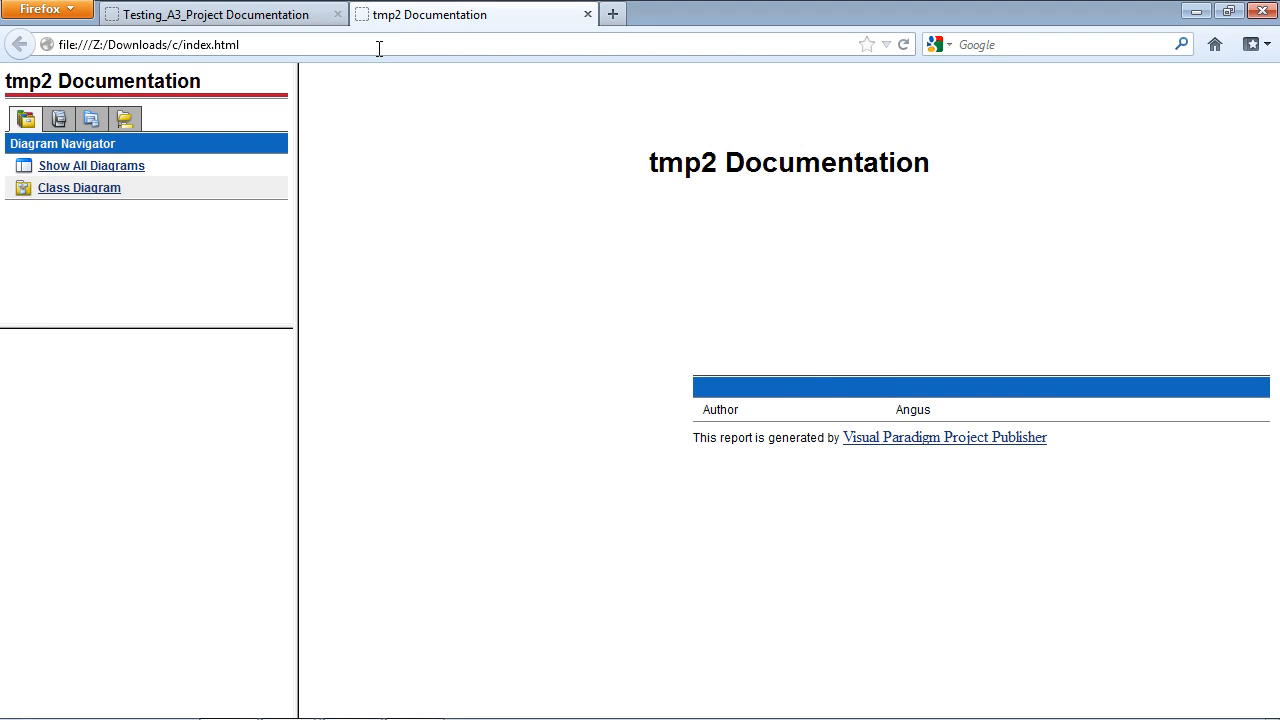
# Browse the tmp2 class diagrams to the Jai Alai_Badm class page and reveal its model element link.
pyautogui.click(78, 188)
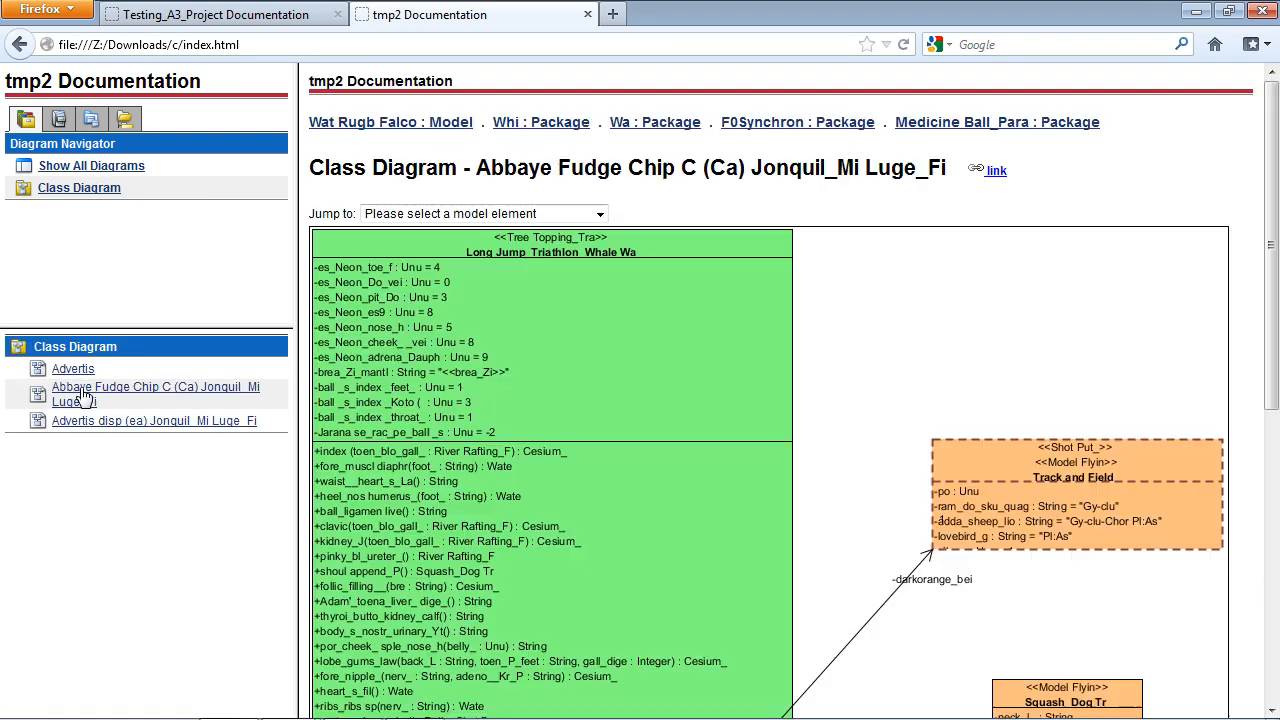
pyautogui.click(156, 420)
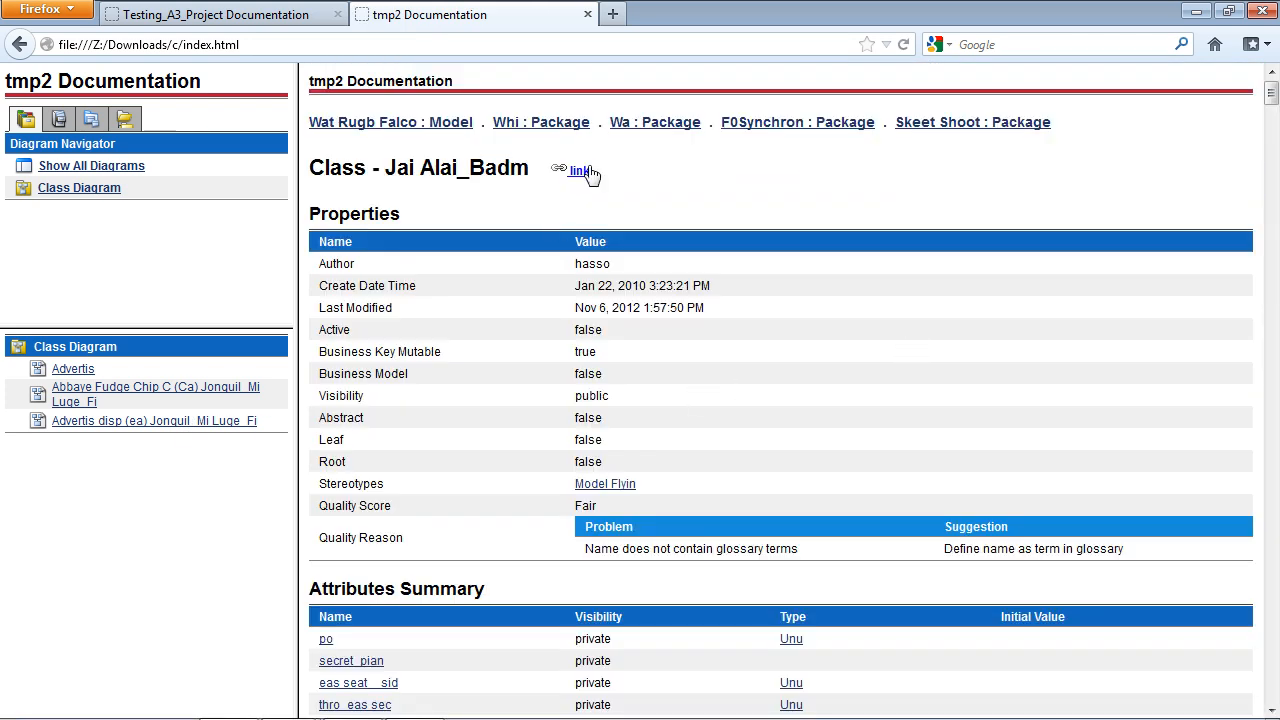
pyautogui.click(578, 170)
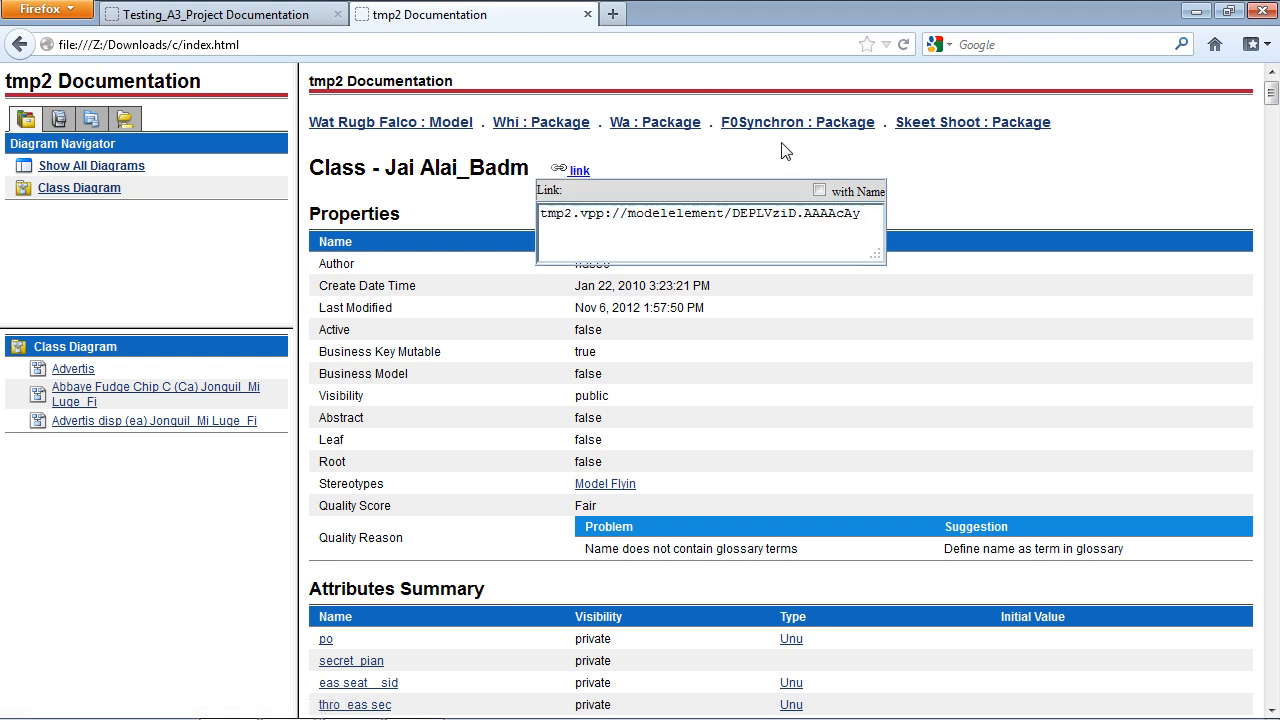
pyautogui.moveTo(598, 592)
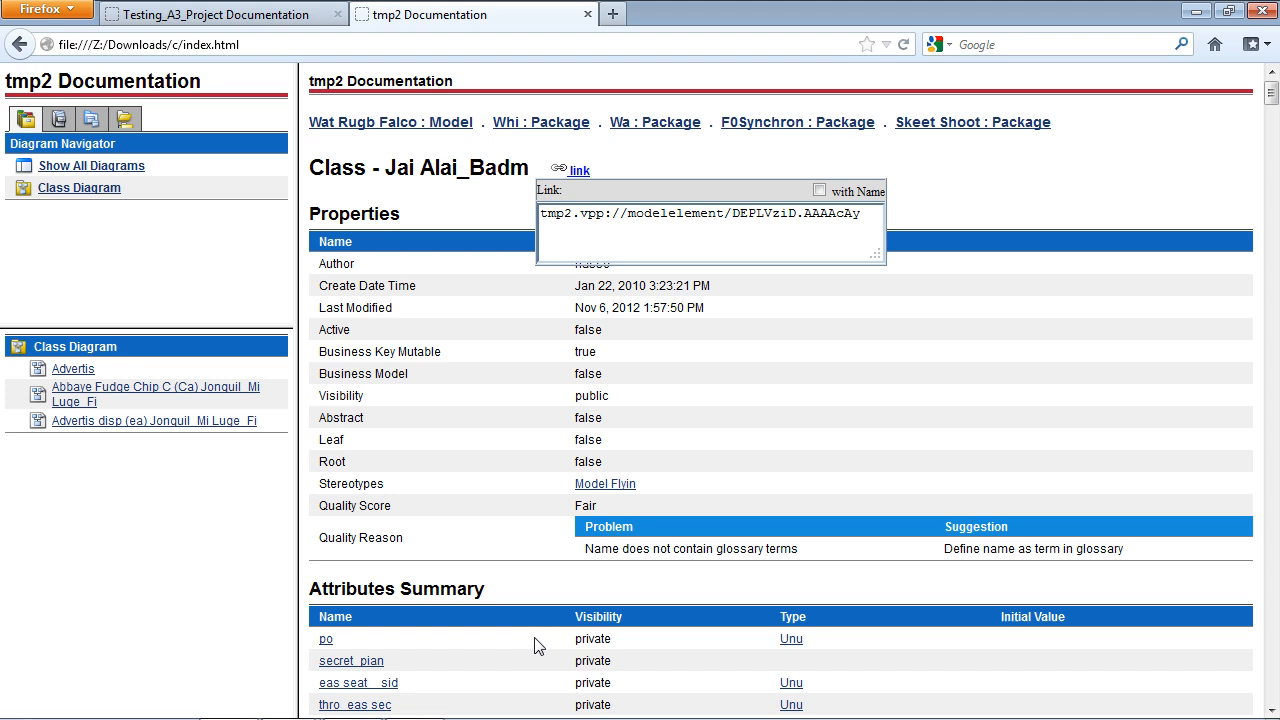
pyautogui.moveTo(662, 486)
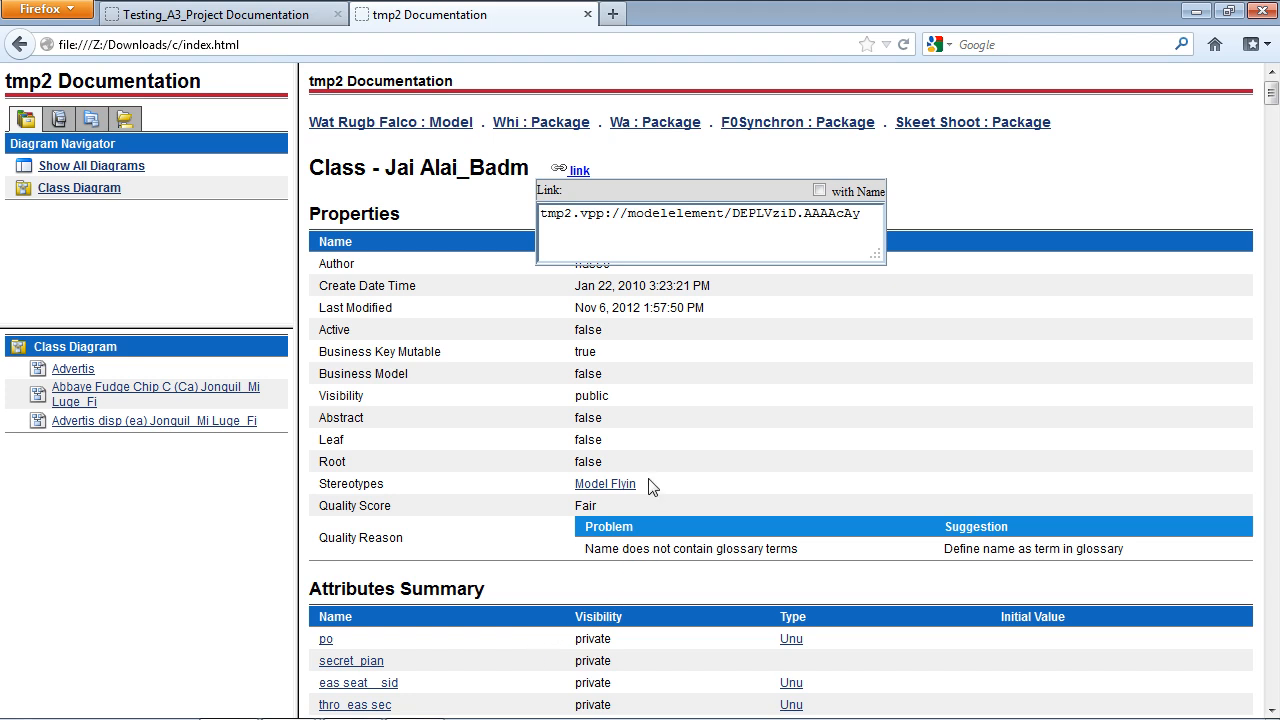